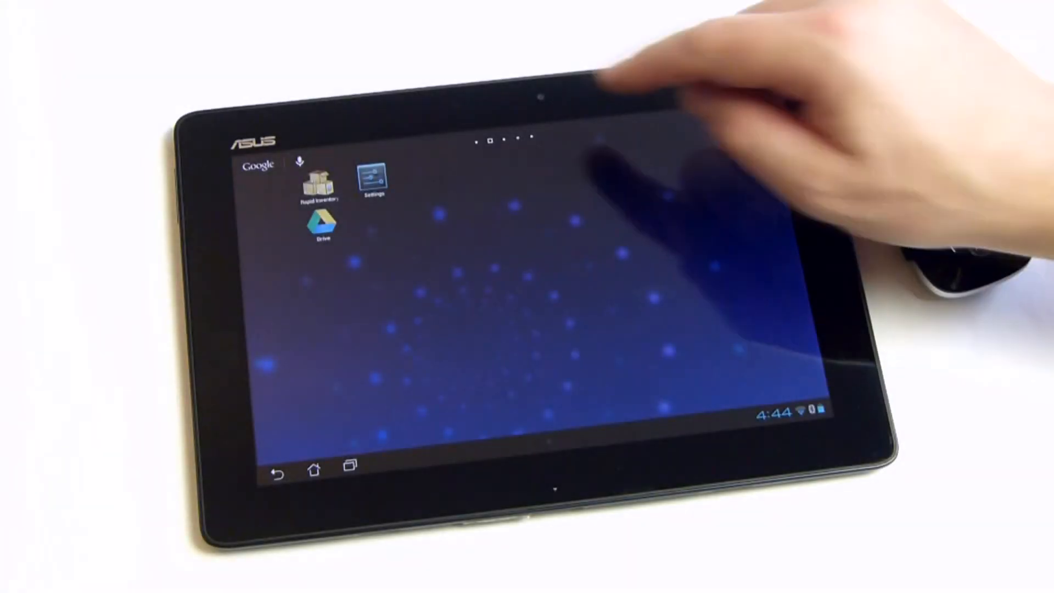
- Launch Rapid Inventory from the tablet home screen to show its six stored items
{"action": "left_click", "coordinate": [319, 182]}
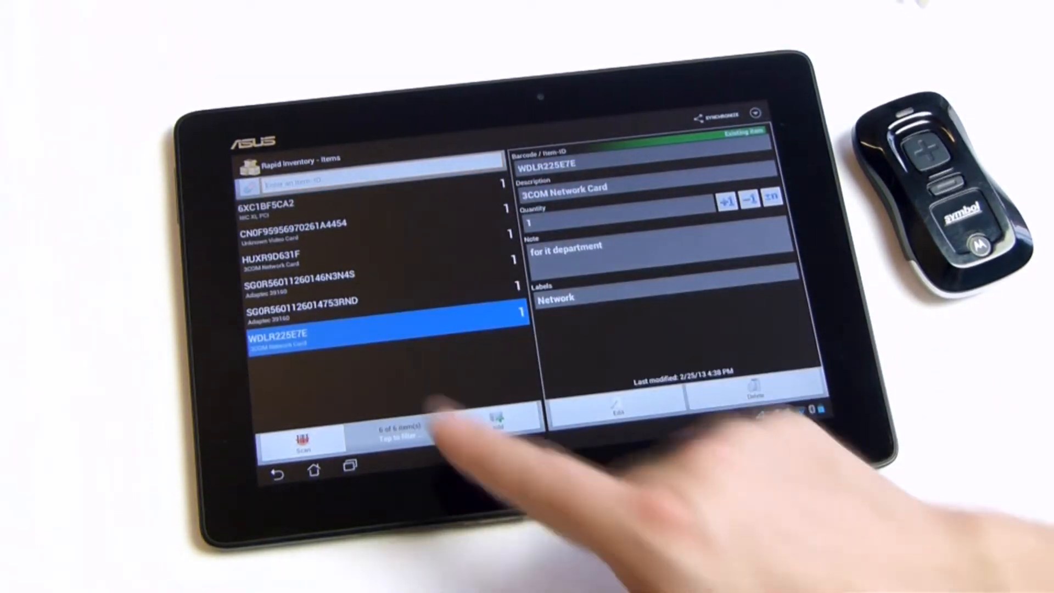
- Add 100 to the Adaptec 39160 item's quantity, raising it from 1 to 101
{"action": "left_click", "coordinate": [370, 308]}
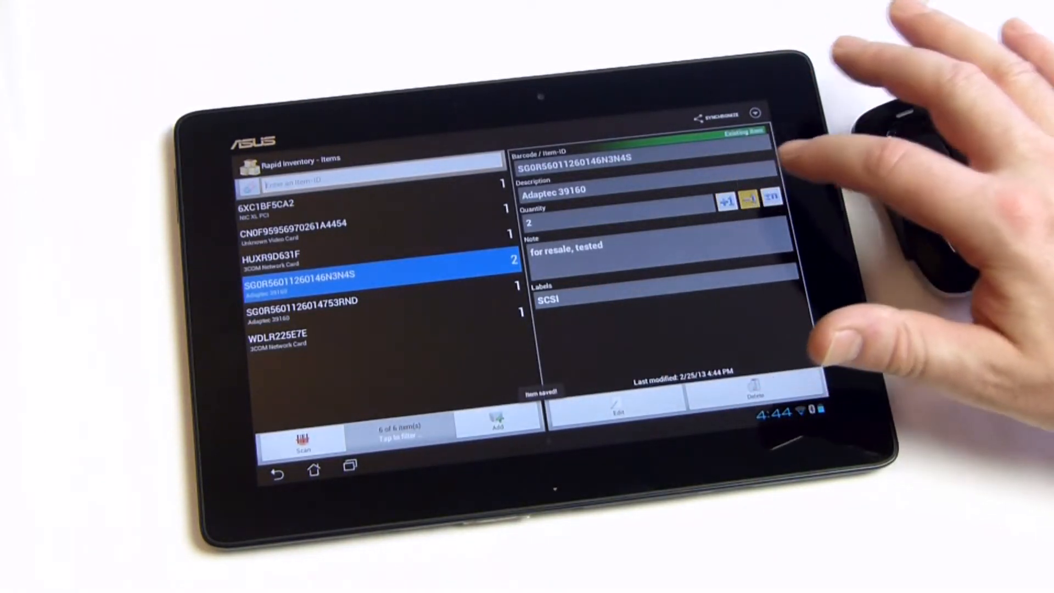
{"action": "left_click", "coordinate": [748, 201]}
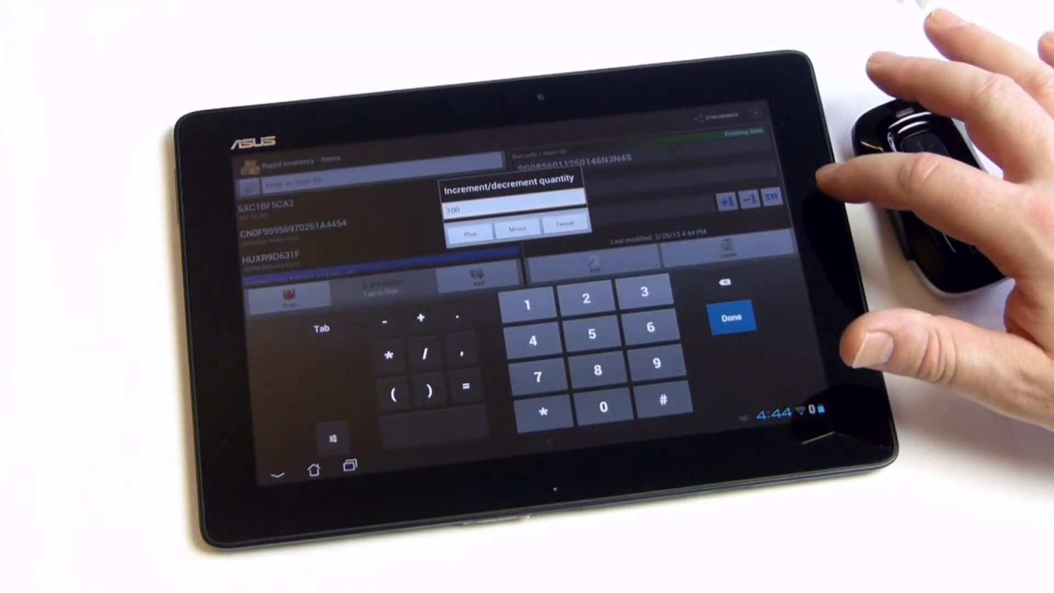
{"action": "left_click", "coordinate": [469, 231]}
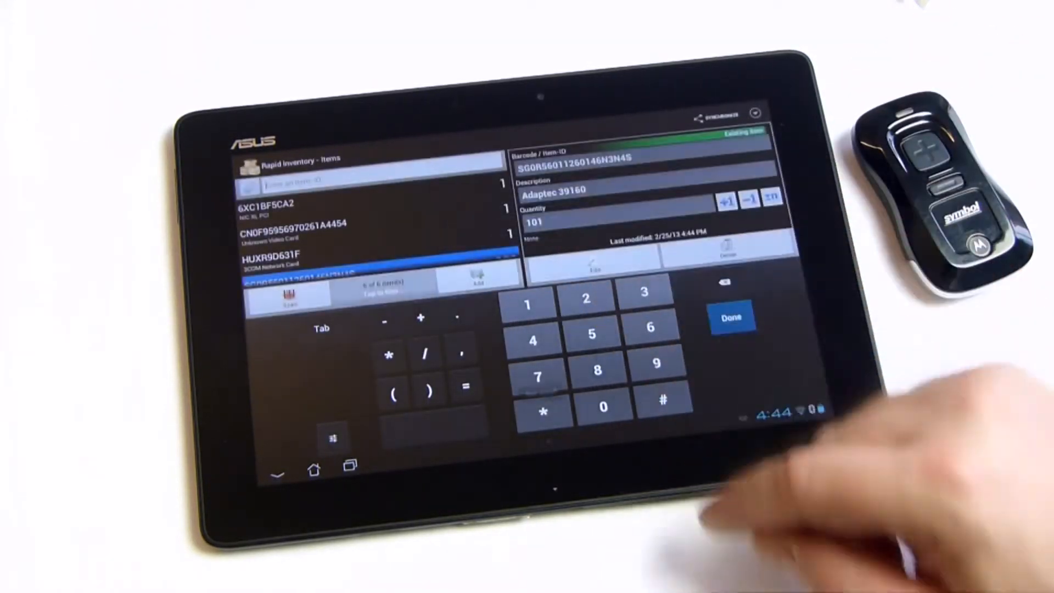
{"action": "left_click", "coordinate": [732, 317]}
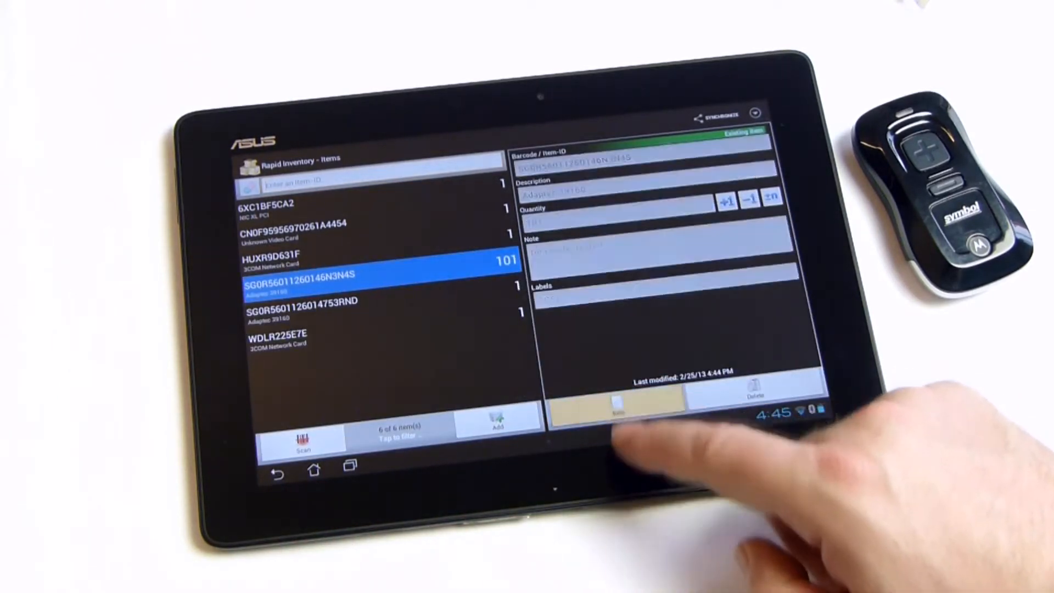
- Change the Adaptec 39160 item's note to 'for resale.' and save it
{"action": "left_click", "coordinate": [666, 262]}
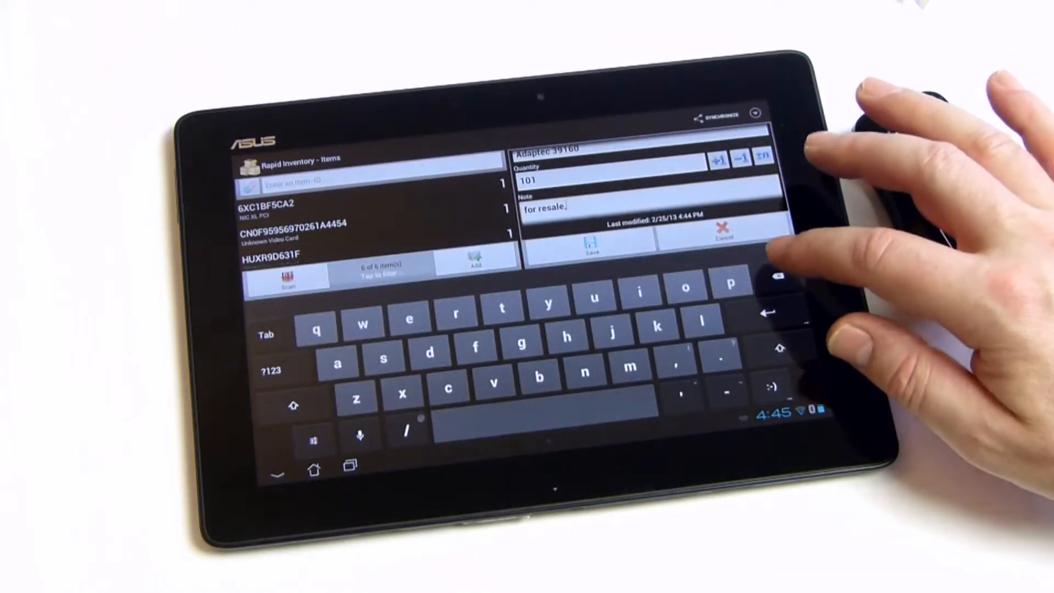
{"action": "left_click", "coordinate": [590, 243]}
{"action": "type", "text": "nic"}
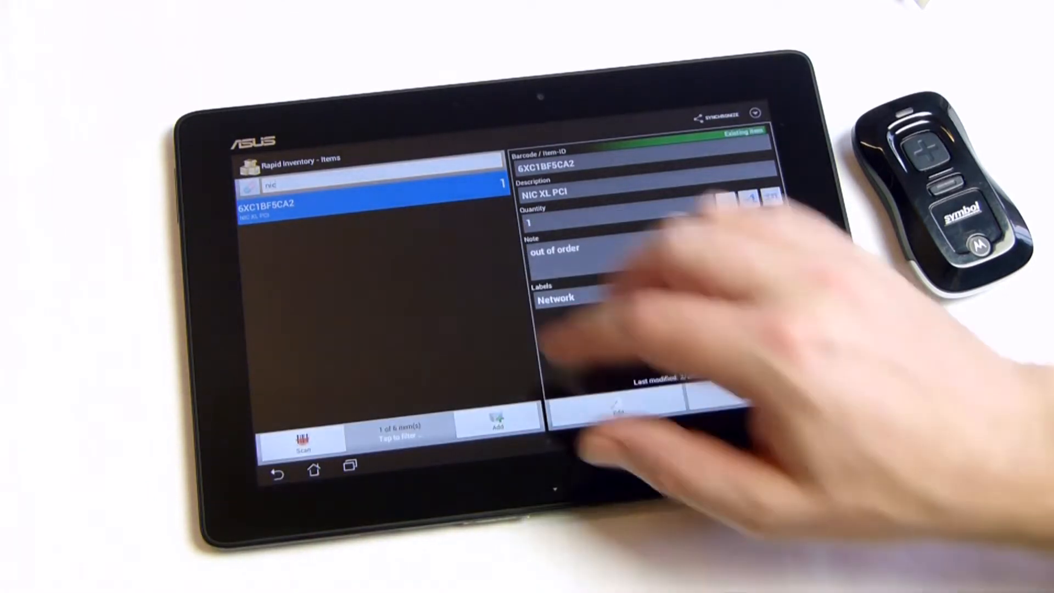
- Apply the Network label filter to the 'nic'-filtered item list
{"action": "left_click", "coordinate": [497, 423]}
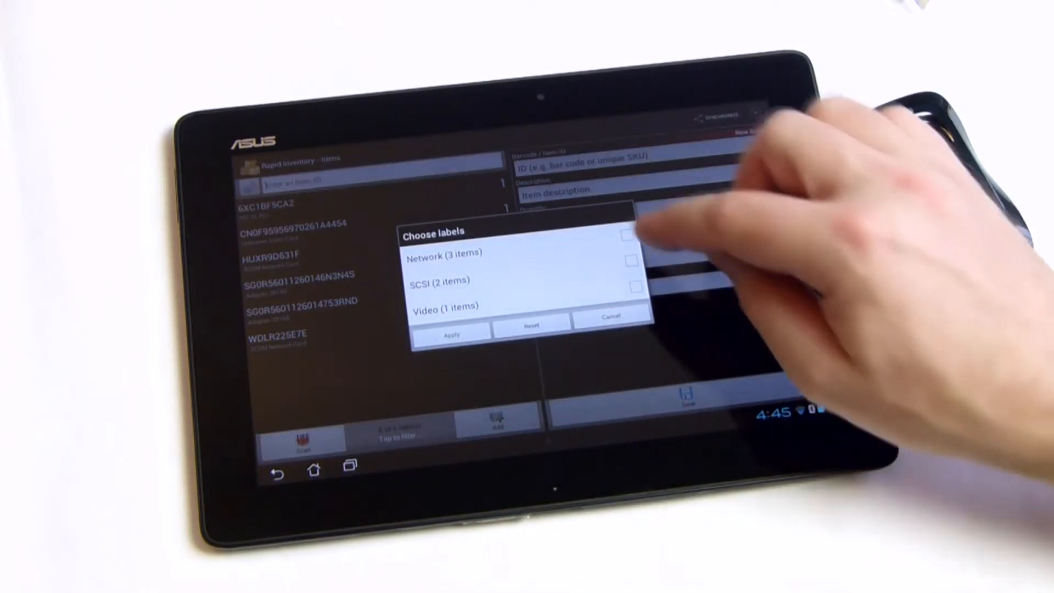
{"action": "left_click", "coordinate": [628, 236]}
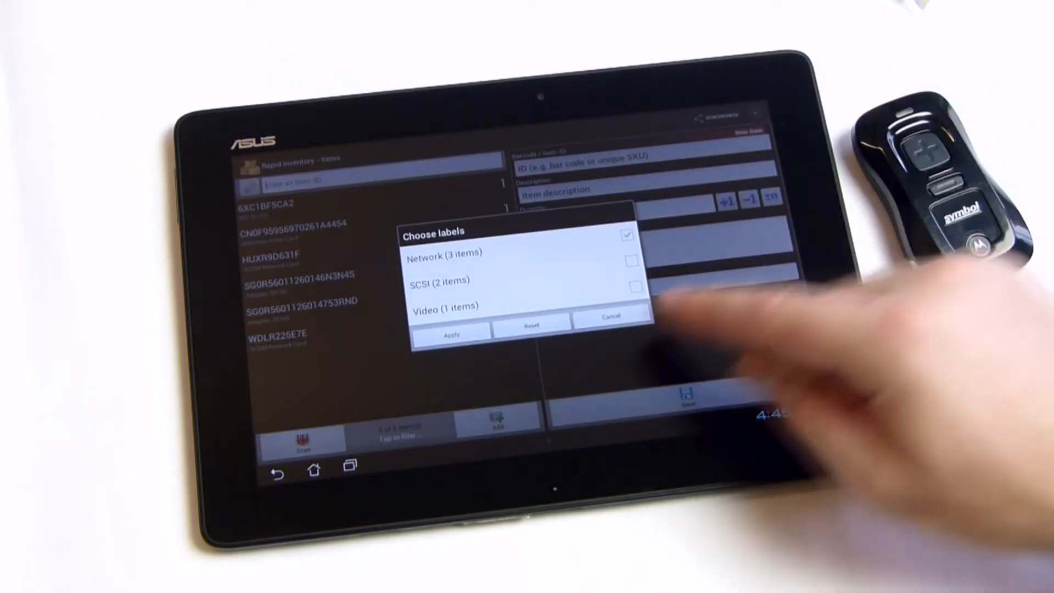
{"action": "left_click", "coordinate": [451, 333]}
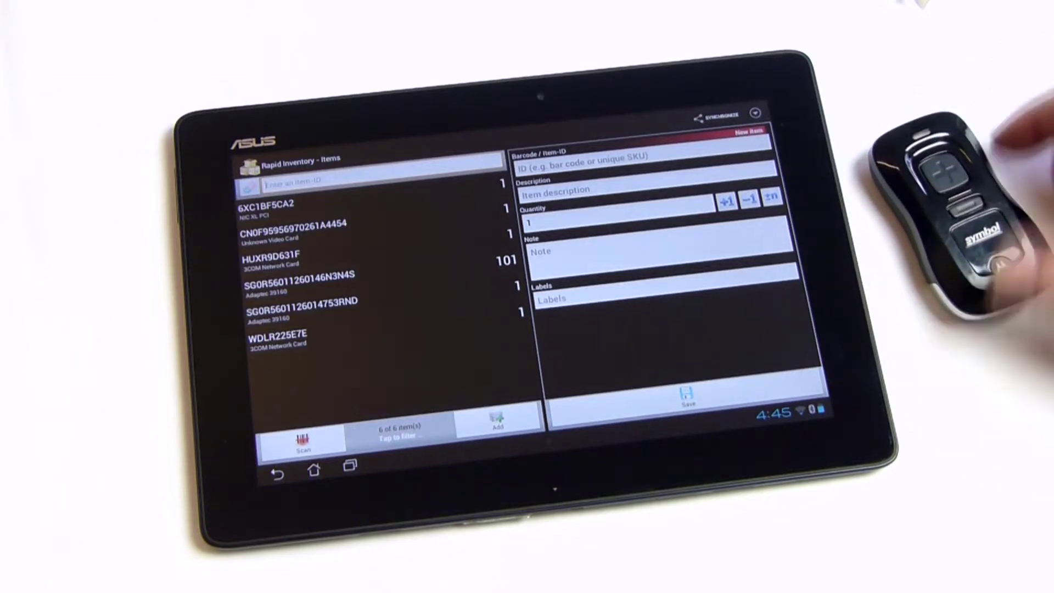
- Open Settings and review the Bluetooth Scanner preferences
{"action": "left_click", "coordinate": [755, 112]}
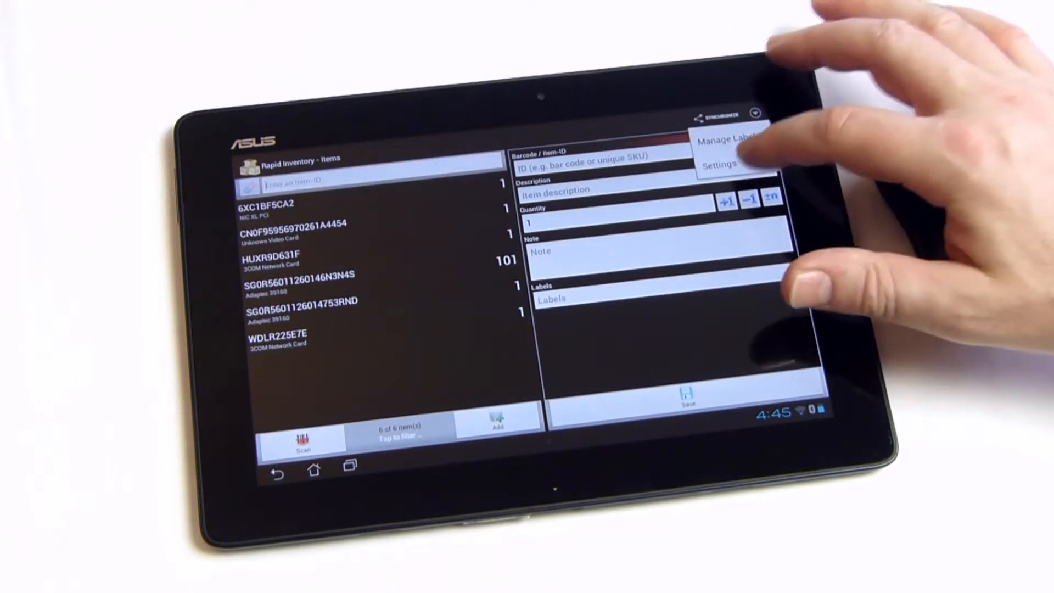
{"action": "left_click", "coordinate": [722, 165]}
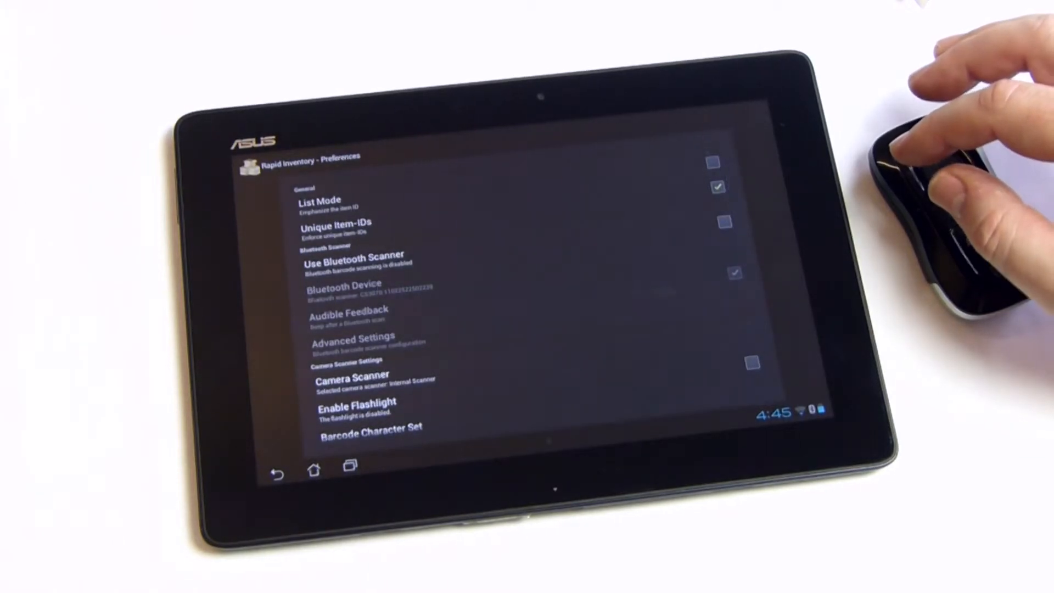
{"action": "left_click", "coordinate": [724, 222]}
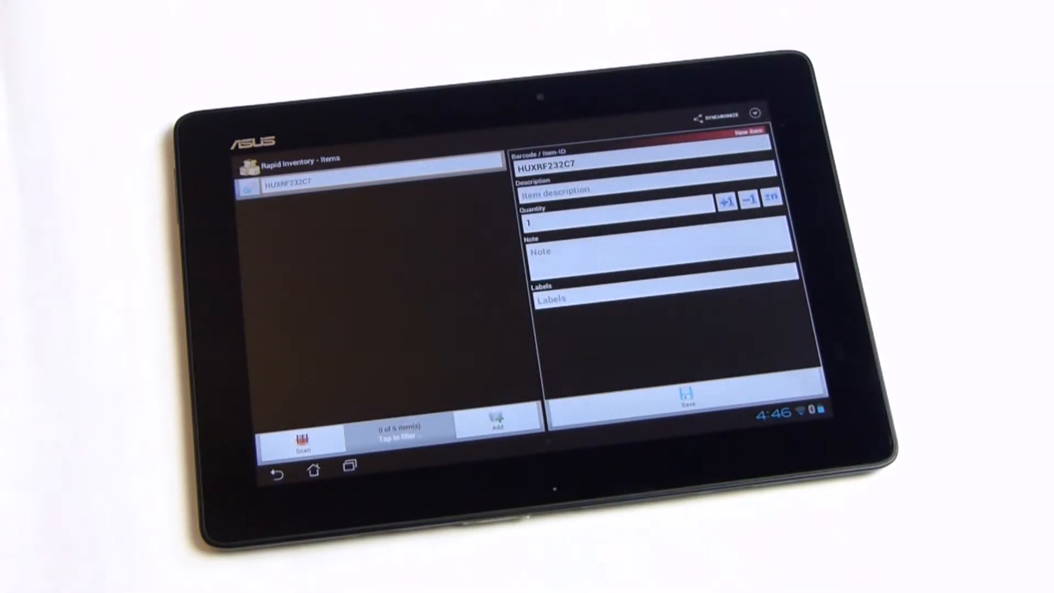
- Save barcode HUXRF232C7 as a new item described 'new nic' with note 'test plz'
{"action": "left_click", "coordinate": [605, 190]}
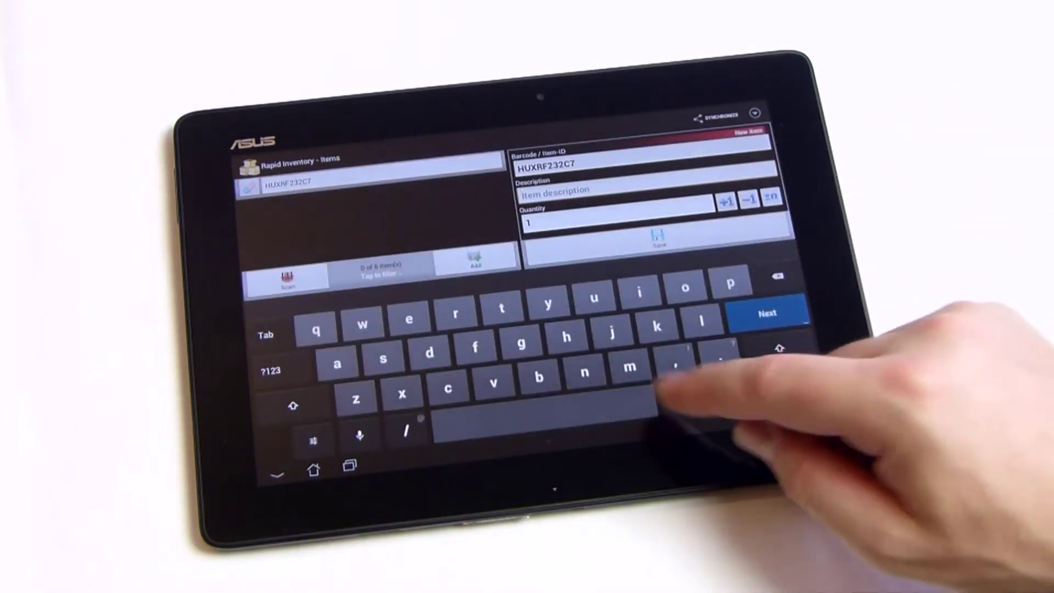
{"action": "type", "text": "new nic"}
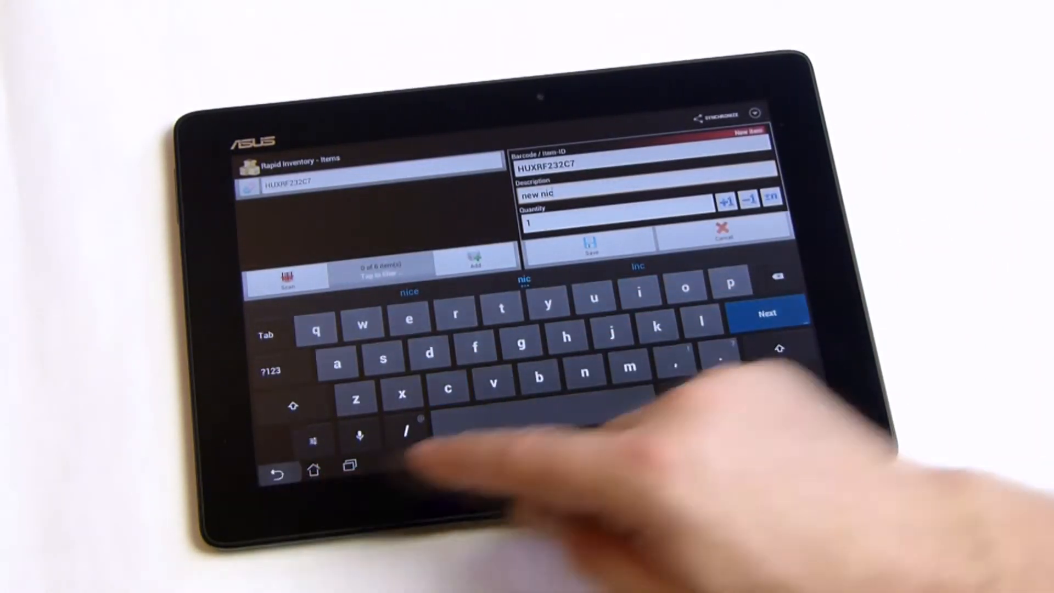
{"action": "left_click", "coordinate": [767, 314]}
{"action": "type", "text": "test plz"}
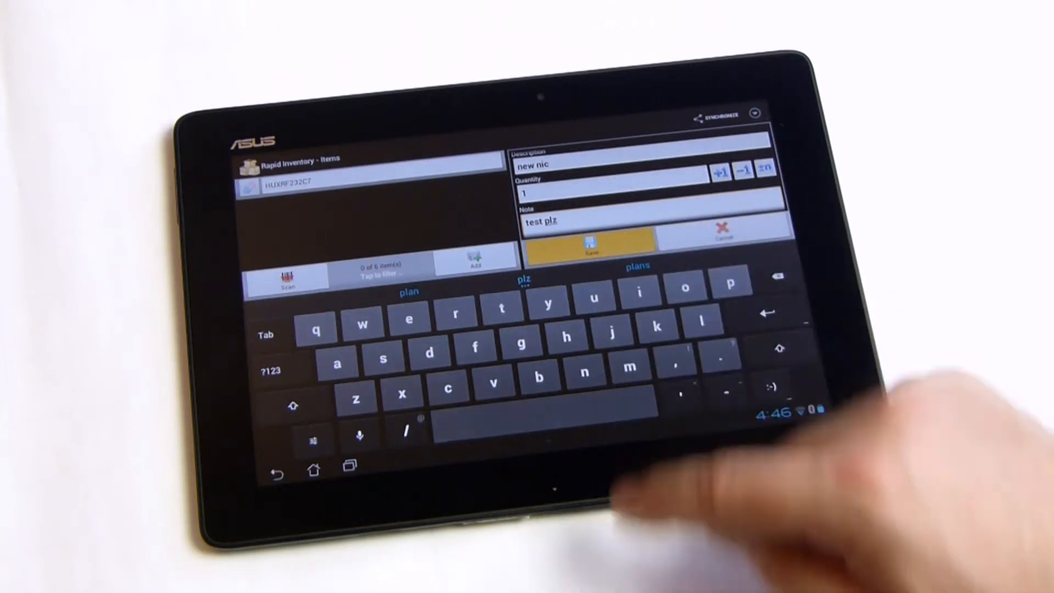
{"action": "left_click", "coordinate": [590, 246]}
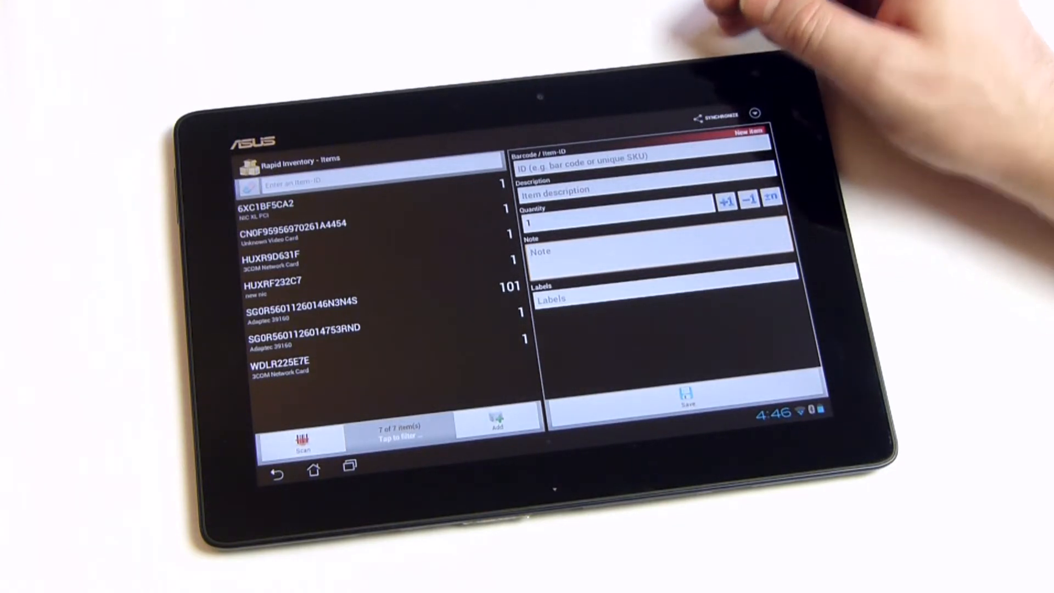
- Export the inventory to a Google Drive Spreadsheet, inserting 1 item and updating 6
{"action": "left_click", "coordinate": [712, 117]}
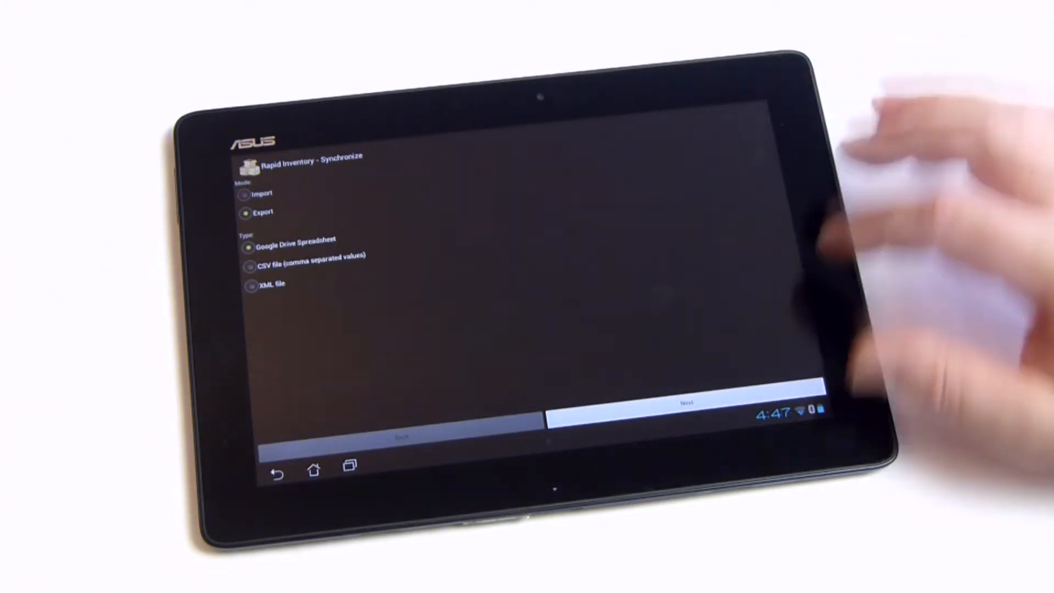
{"action": "left_click", "coordinate": [686, 401]}
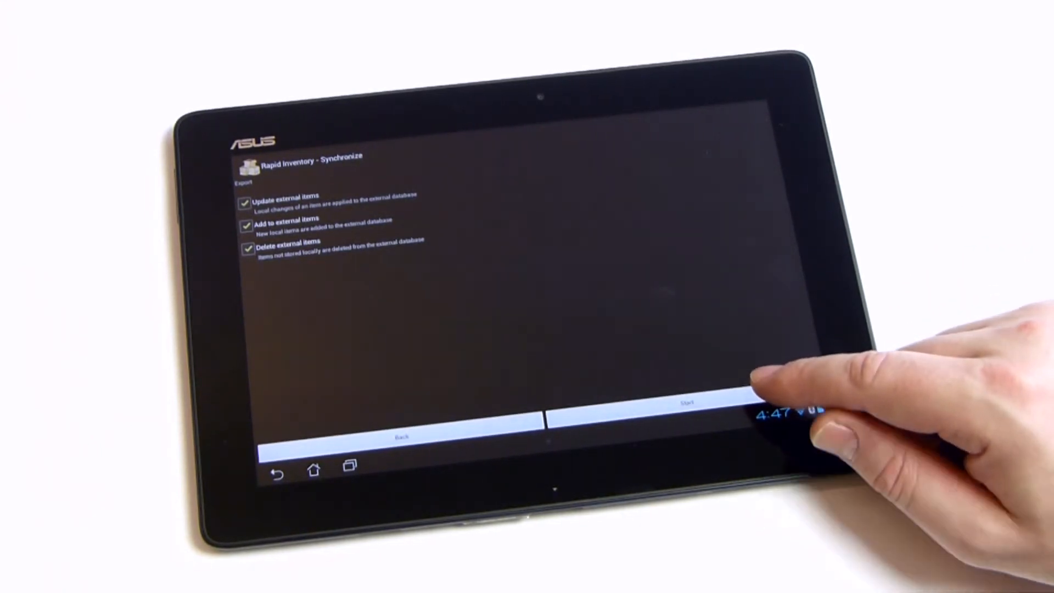
{"action": "left_click", "coordinate": [687, 402]}
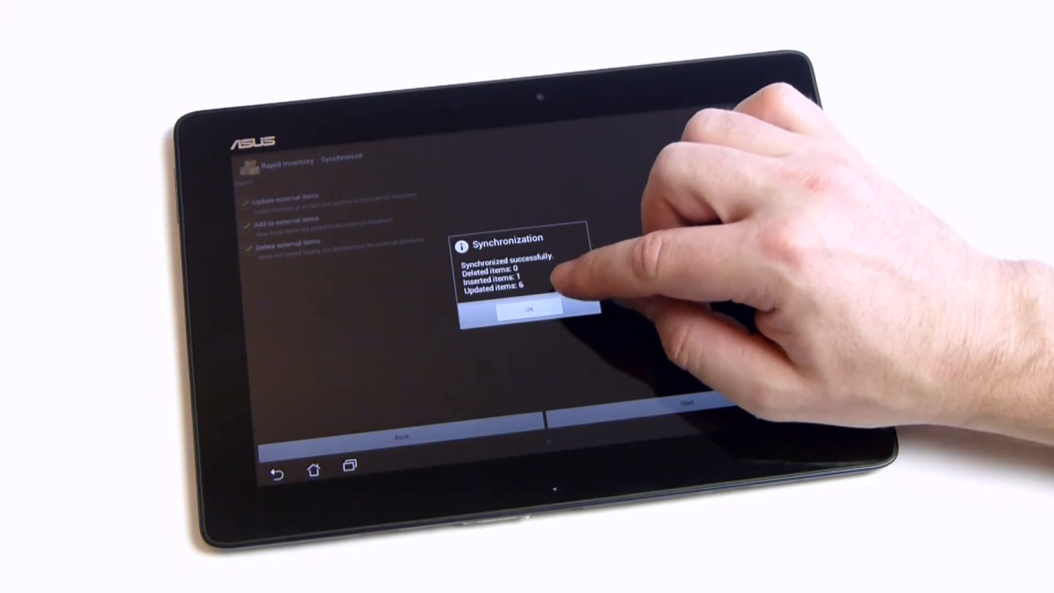
{"action": "left_click", "coordinate": [526, 307]}
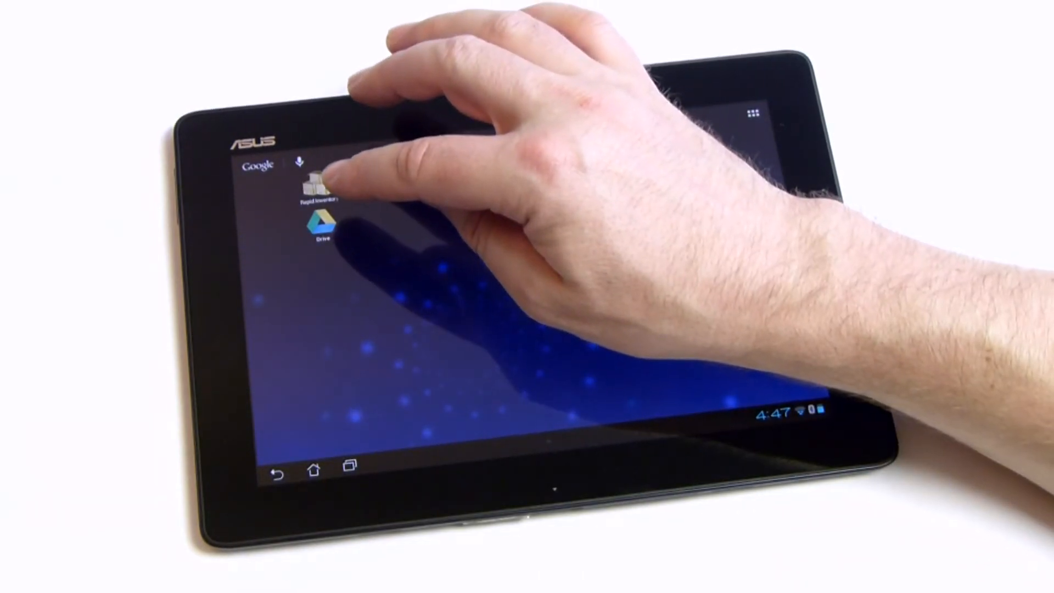
- Relaunch Rapid Inventory, check HUXRF232C7's note reads 'test plz, resale', then go Home
{"action": "left_click", "coordinate": [323, 182]}
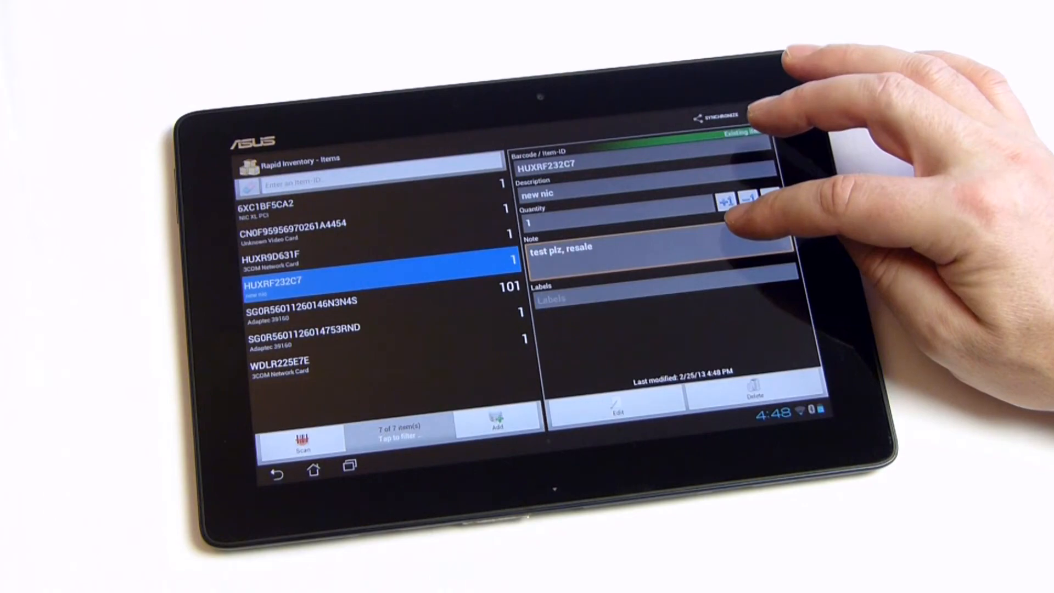
{"action": "left_click", "coordinate": [314, 469]}
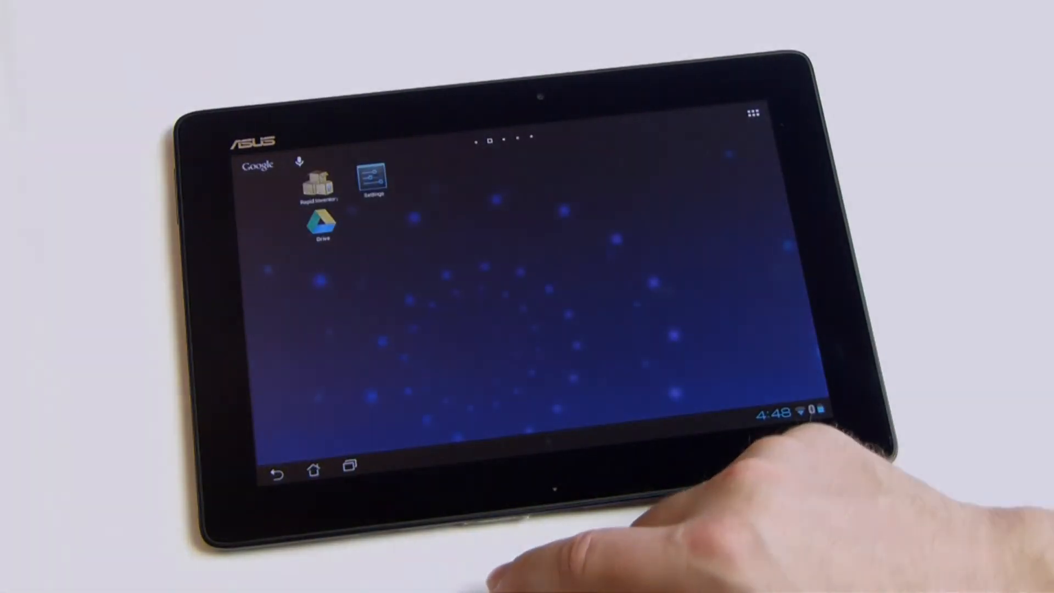